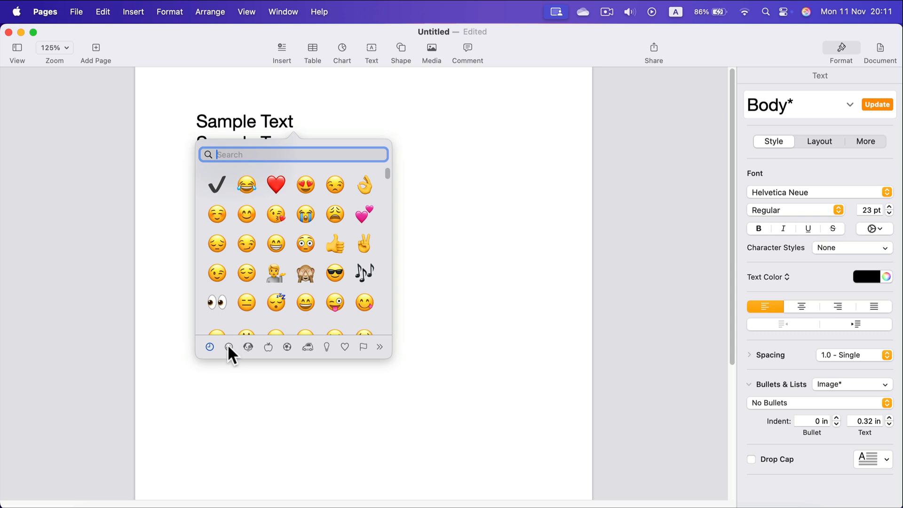
mouse_move(288, 351)
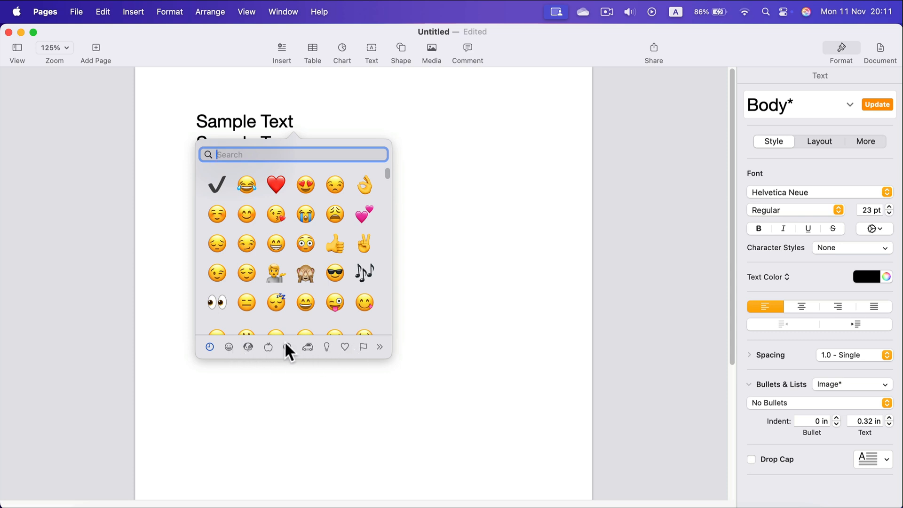
mouse_move(336, 351)
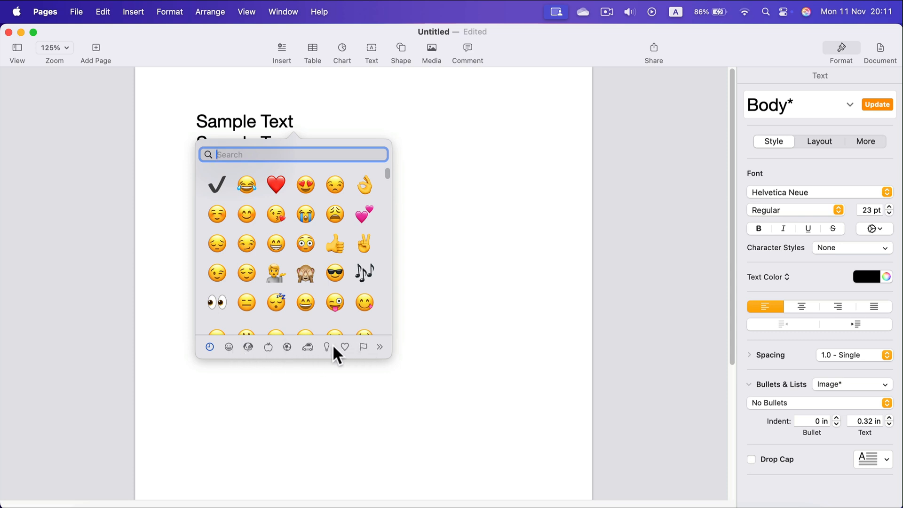
mouse_move(364, 347)
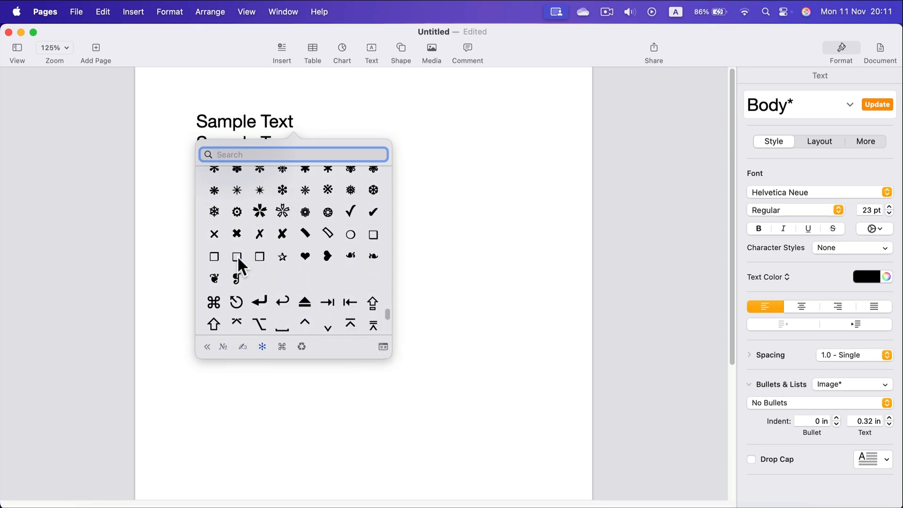
mouse_move(218, 247)
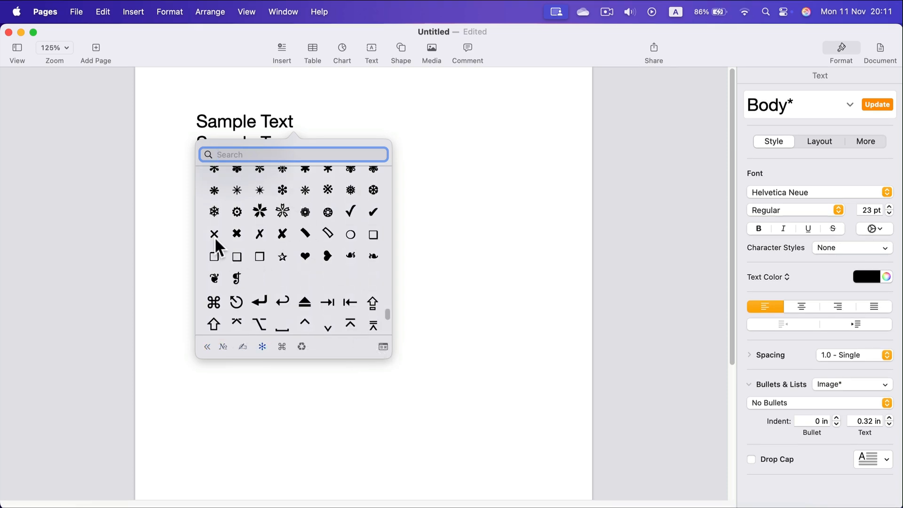
mouse_move(384, 221)
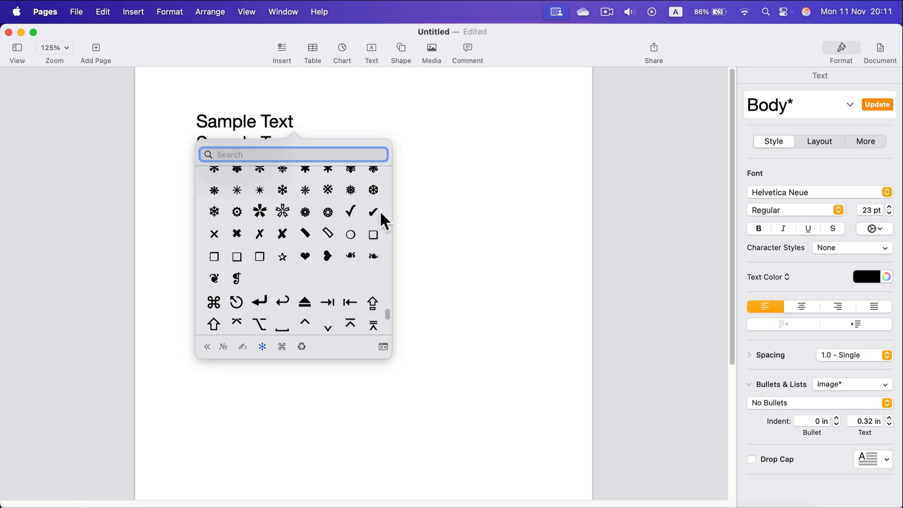
mouse_move(242, 262)
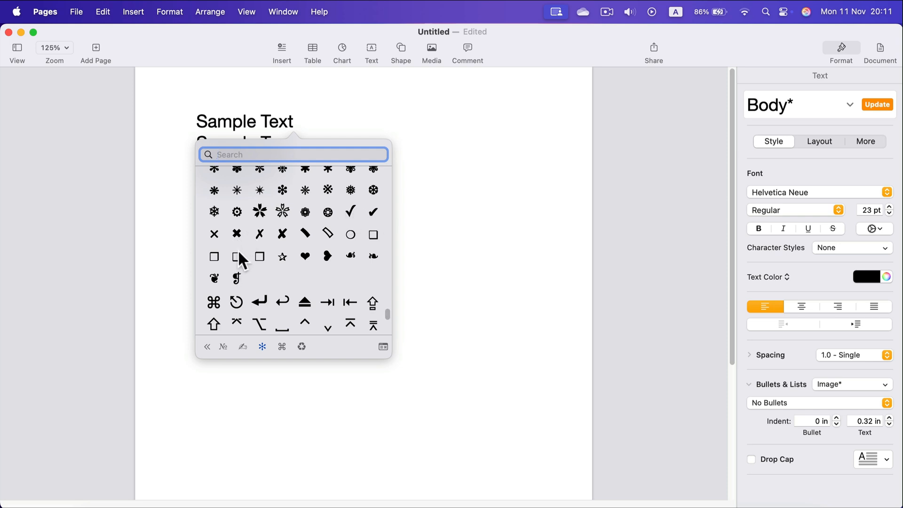
mouse_move(350, 224)
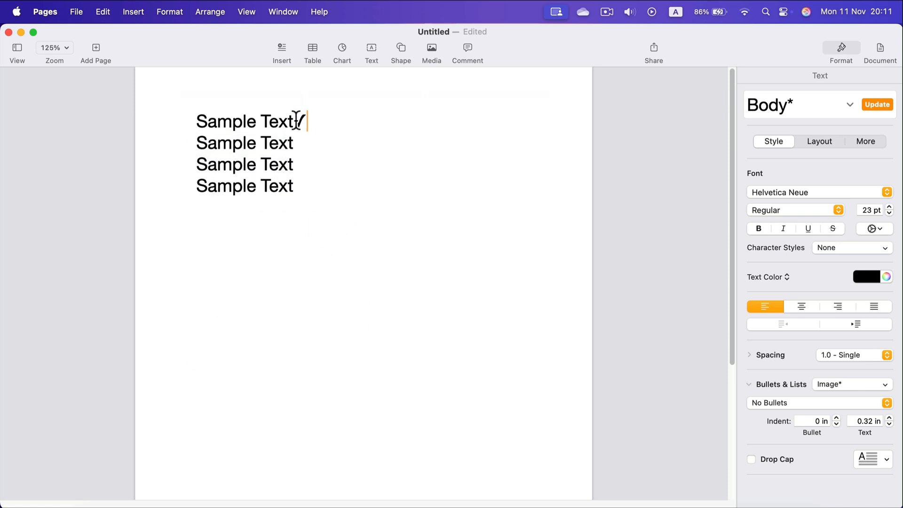
text(✓)
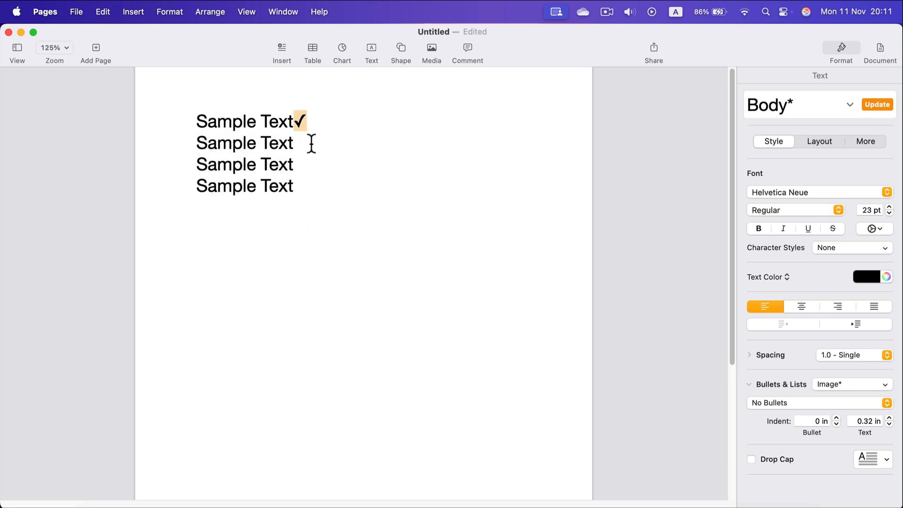
text(✓)
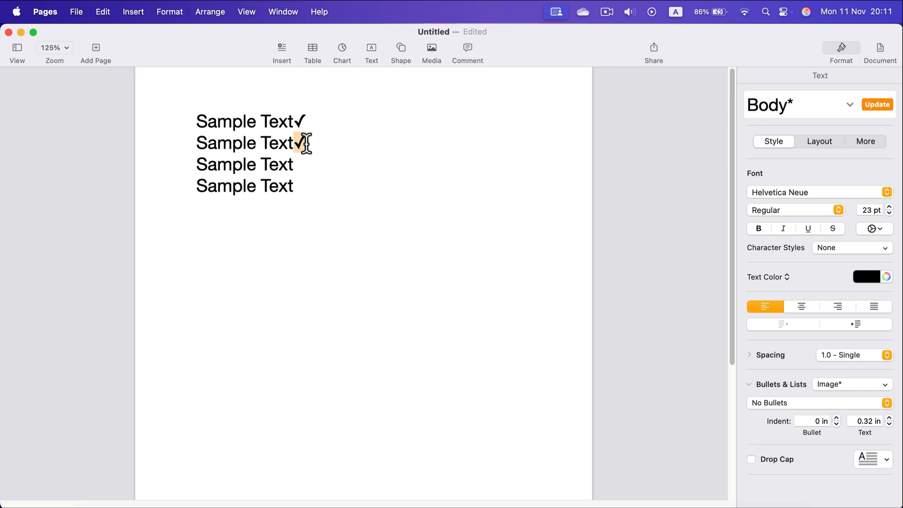
click(866, 276)
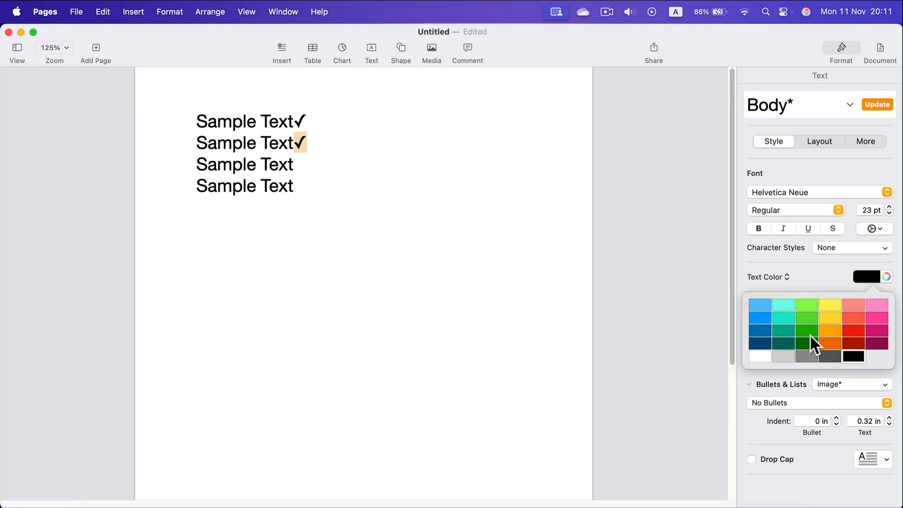
click(807, 329)
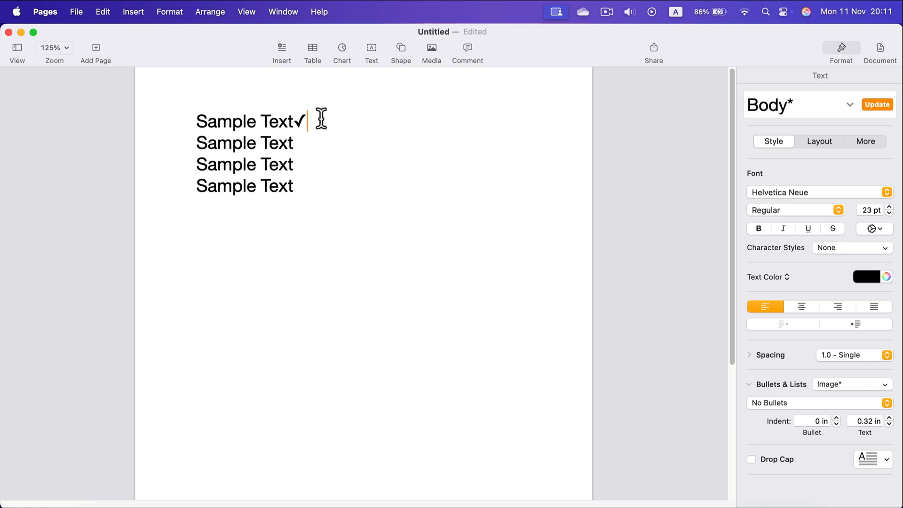
Delete the check mark and apply the Image list style, giving hollow circle bullets.
key(backspace)
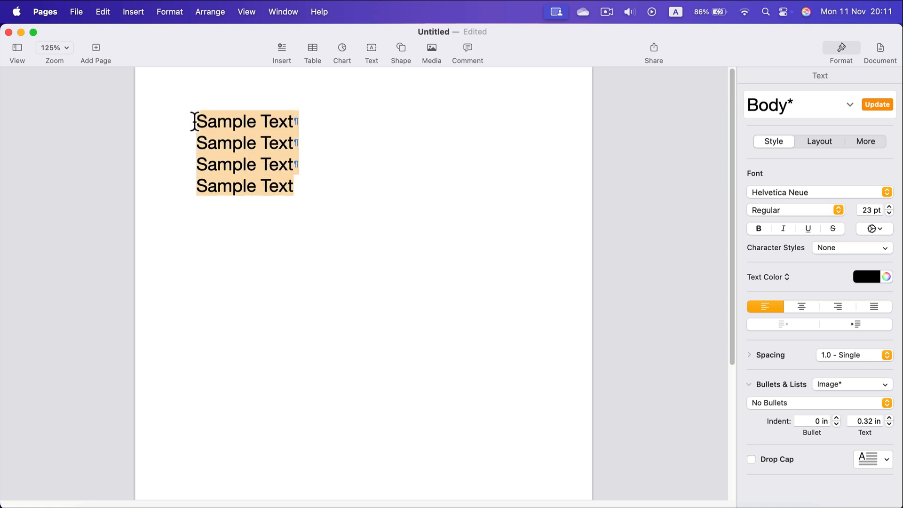
mouse_move(812, 262)
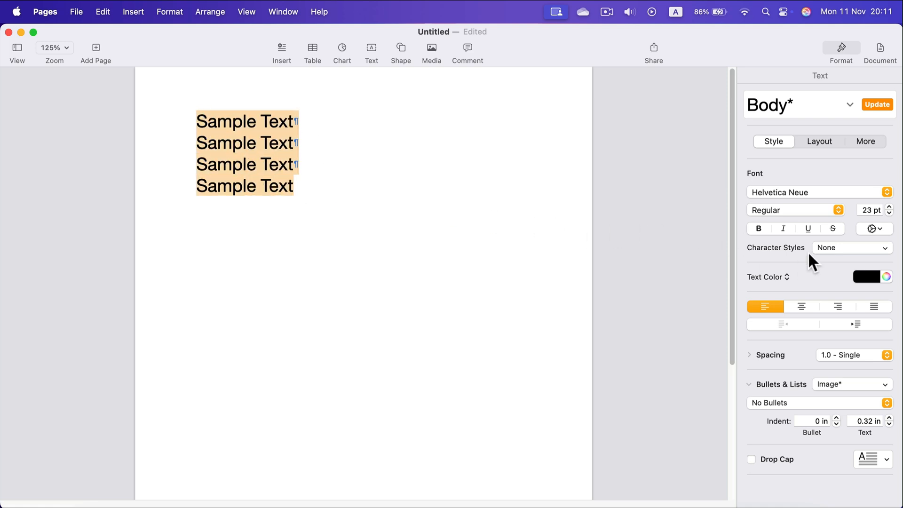
click(851, 384)
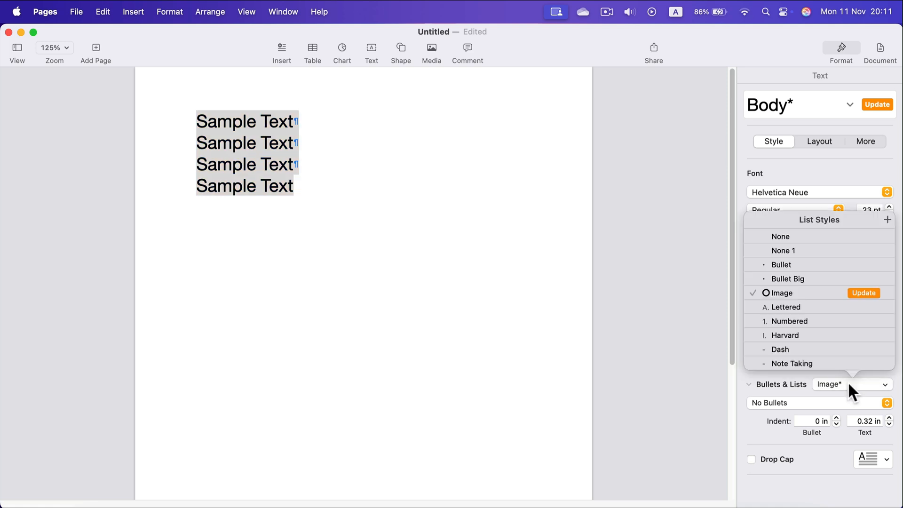
mouse_move(783, 293)
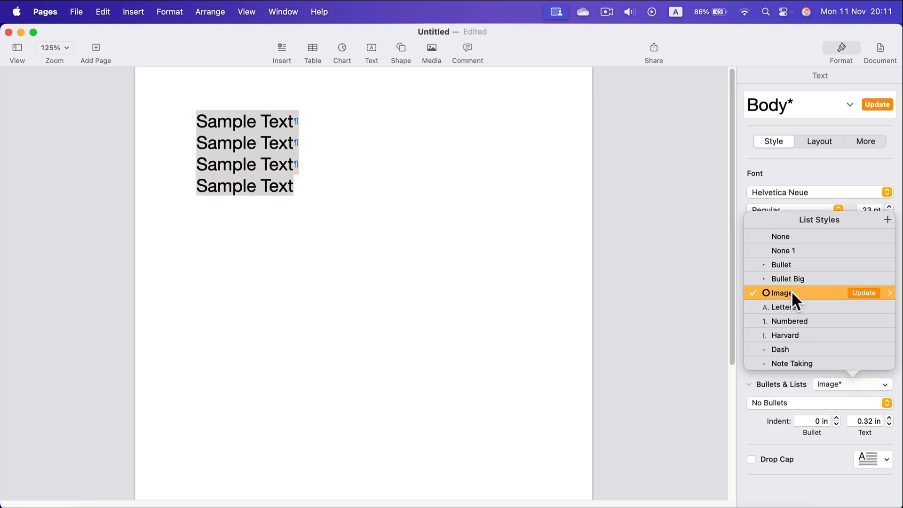
click(783, 292)
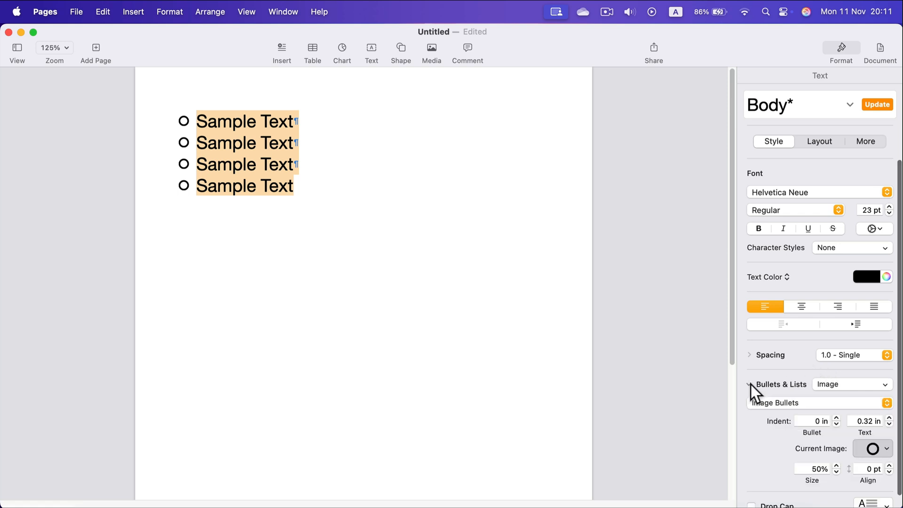
mouse_move(842, 415)
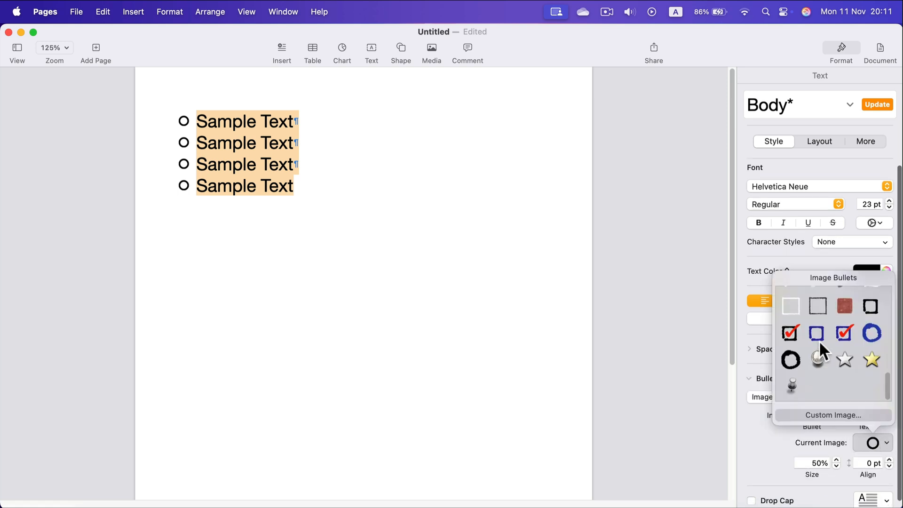
Replace the circle bullets with plain hollow square image bullets, then deselect the text.
scroll(down, 3)
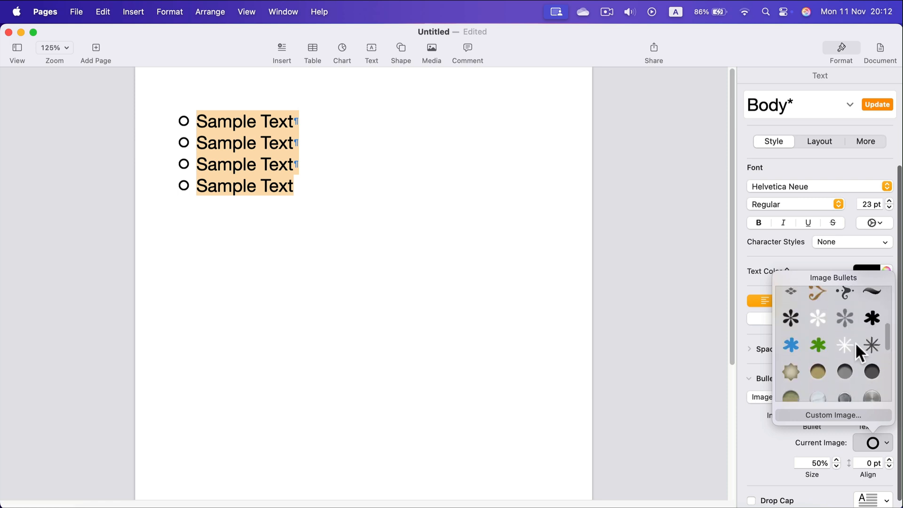
scroll(down, 3)
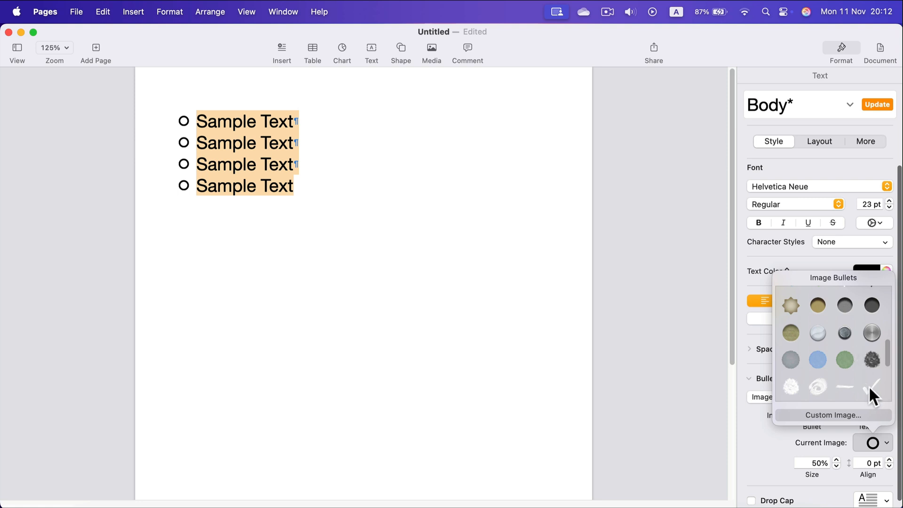
click(871, 387)
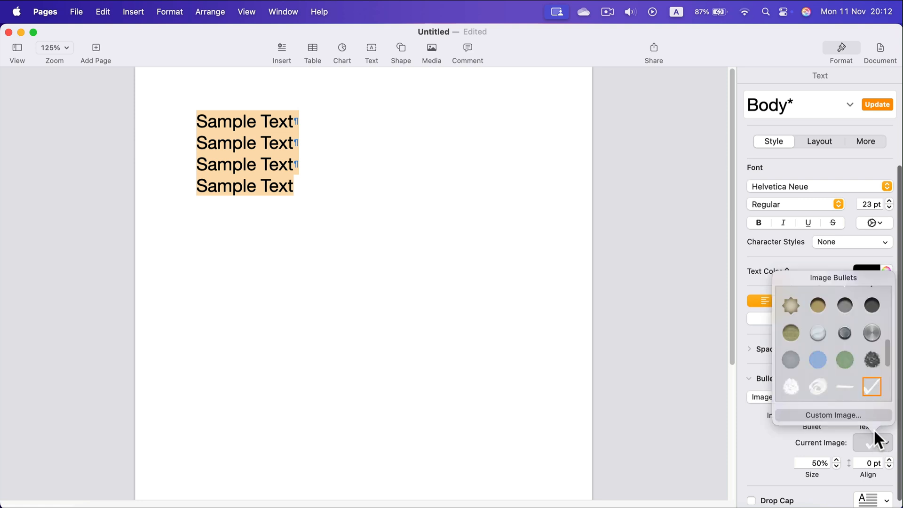
scroll(down, 3)
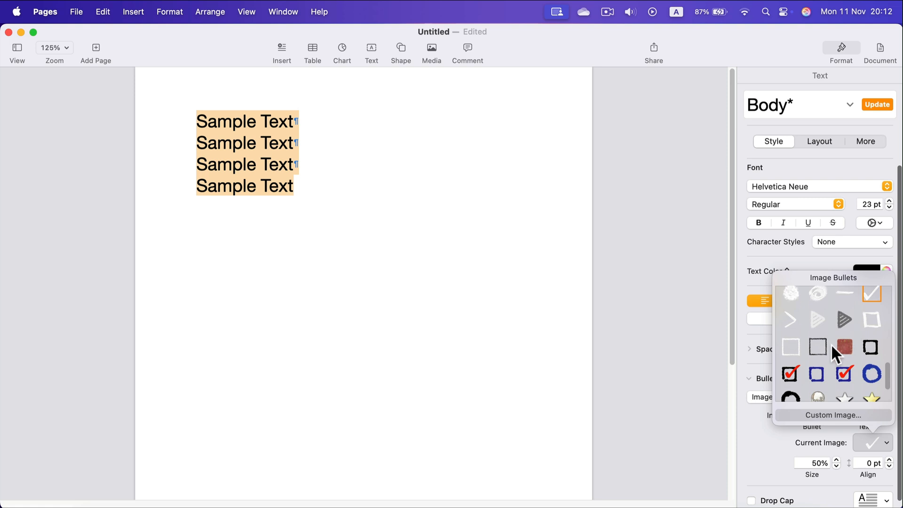
click(817, 347)
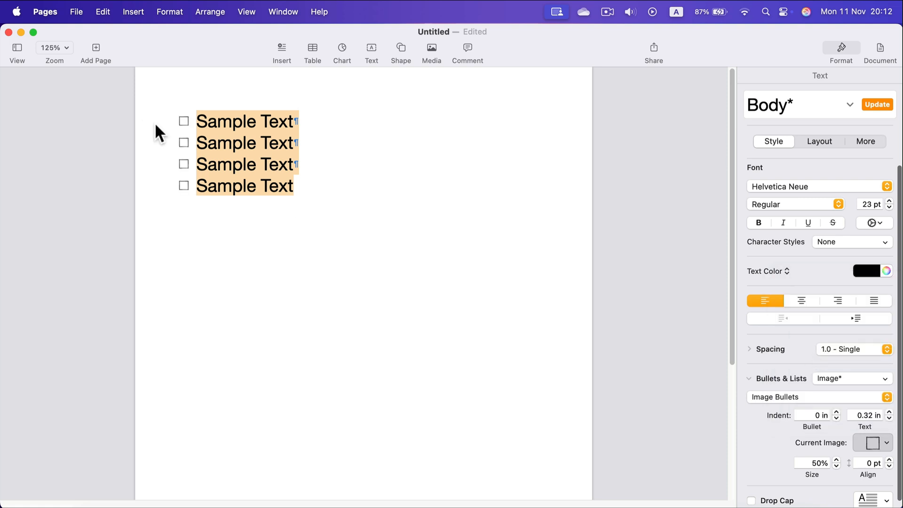
click(290, 142)
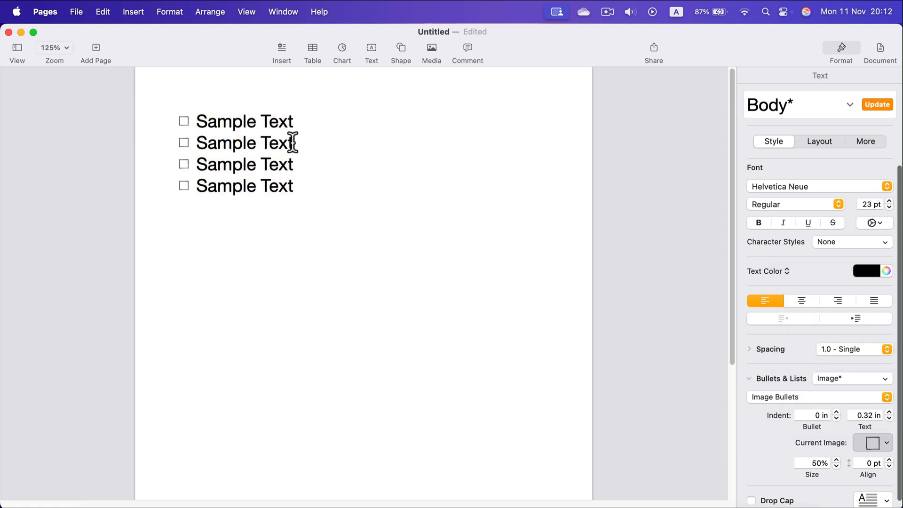
Switch all four lines' bullets from grey squares to blue-outlined square boxes.
click(887, 443)
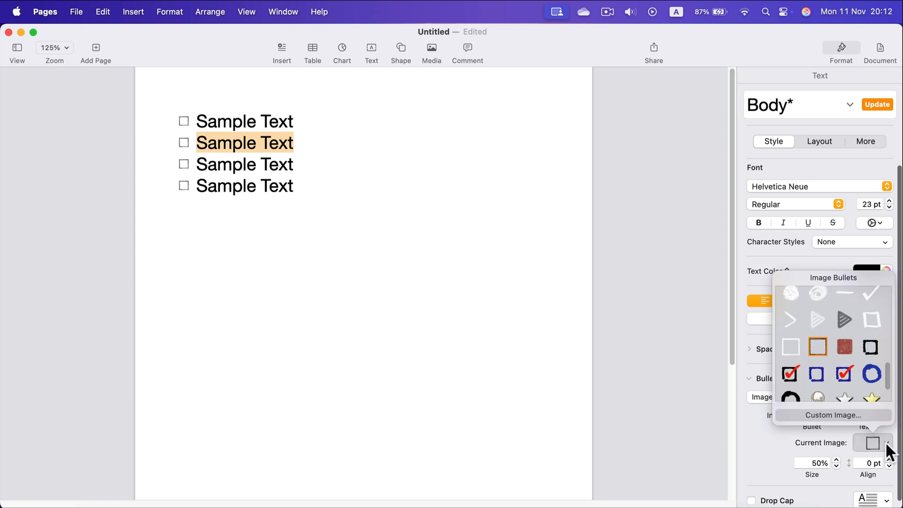
mouse_move(821, 354)
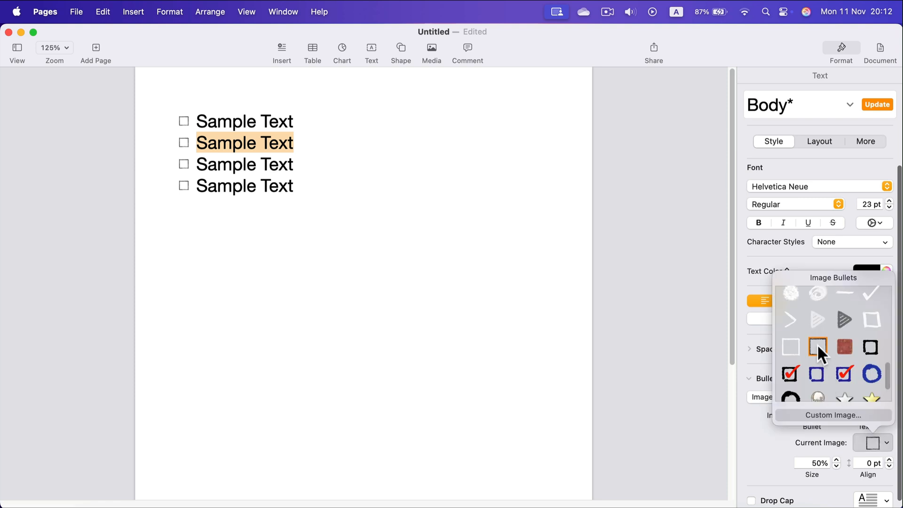
click(790, 374)
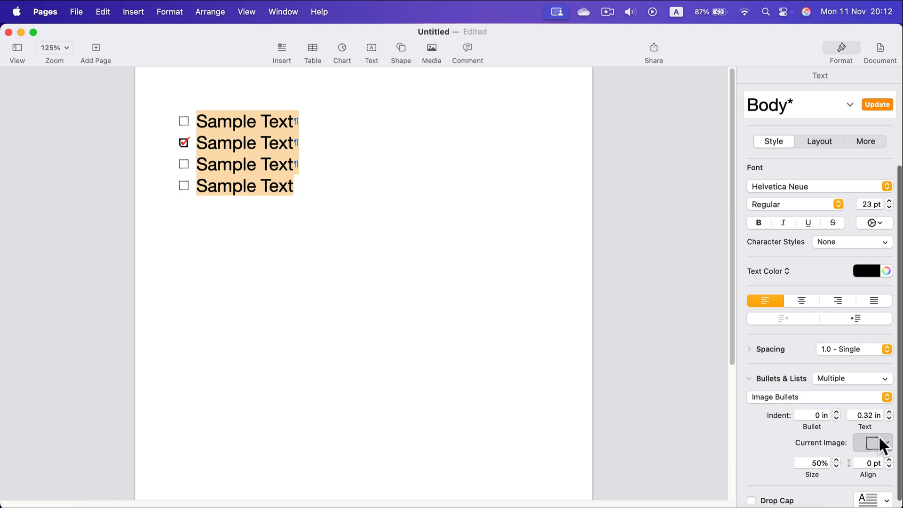
click(869, 442)
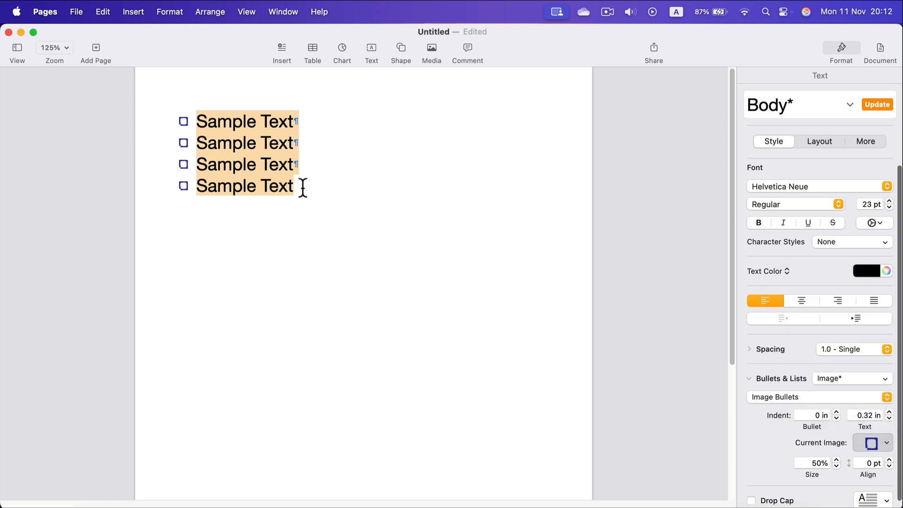
click(232, 142)
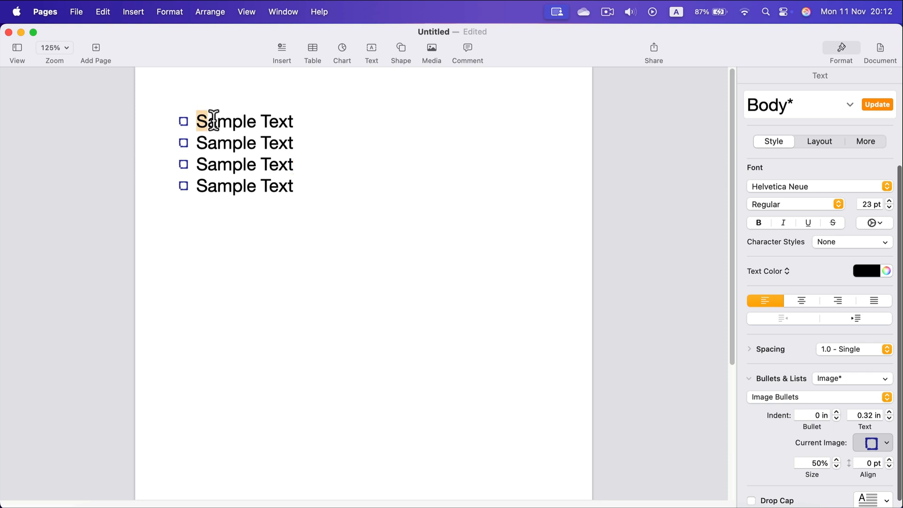
Give the first two Sample Text lines blue checkbox bullets with red ticks.
drag(198, 121, 295, 143)
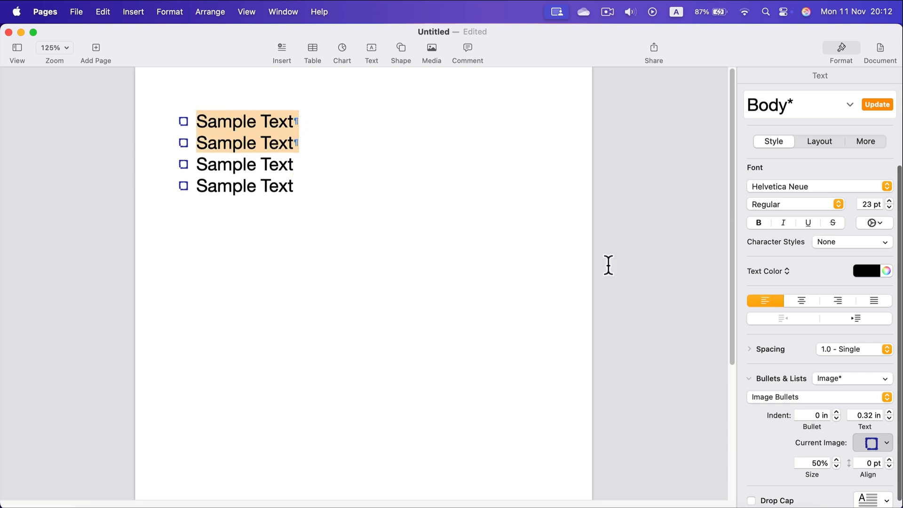
click(873, 442)
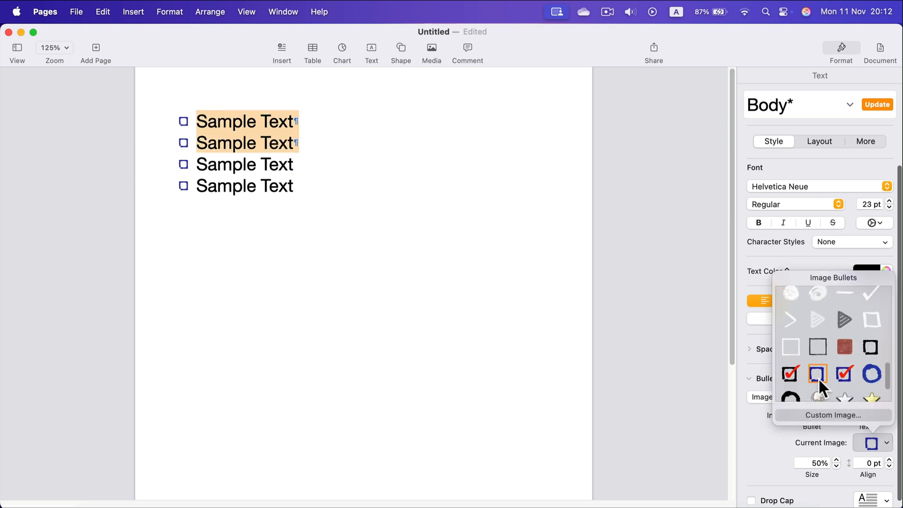
click(790, 374)
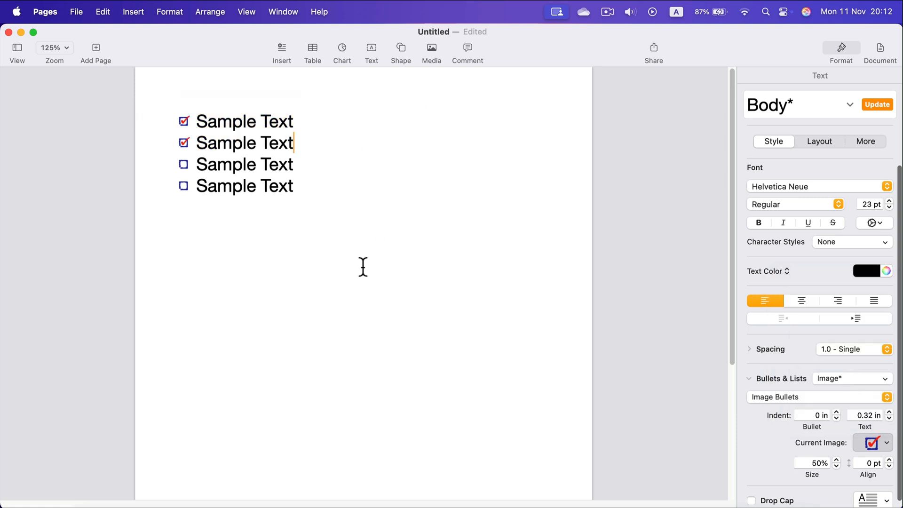
mouse_move(355, 264)
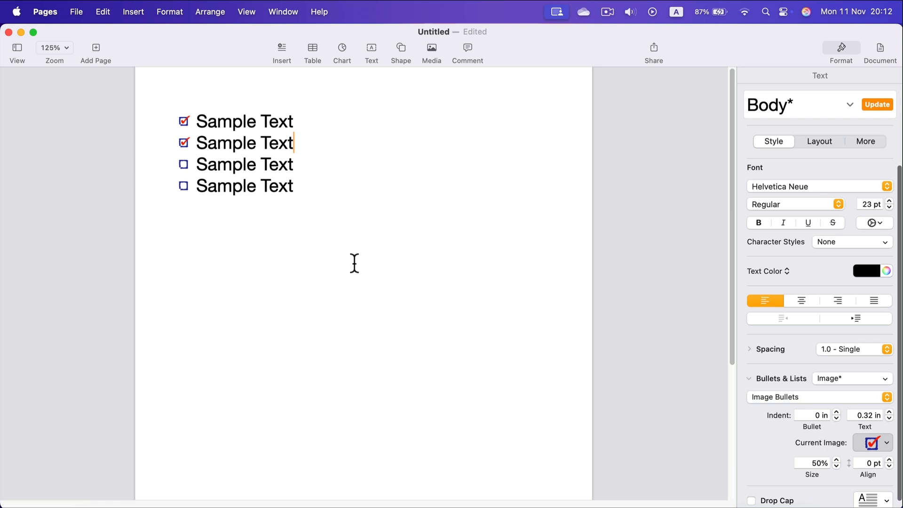
mouse_move(352, 200)
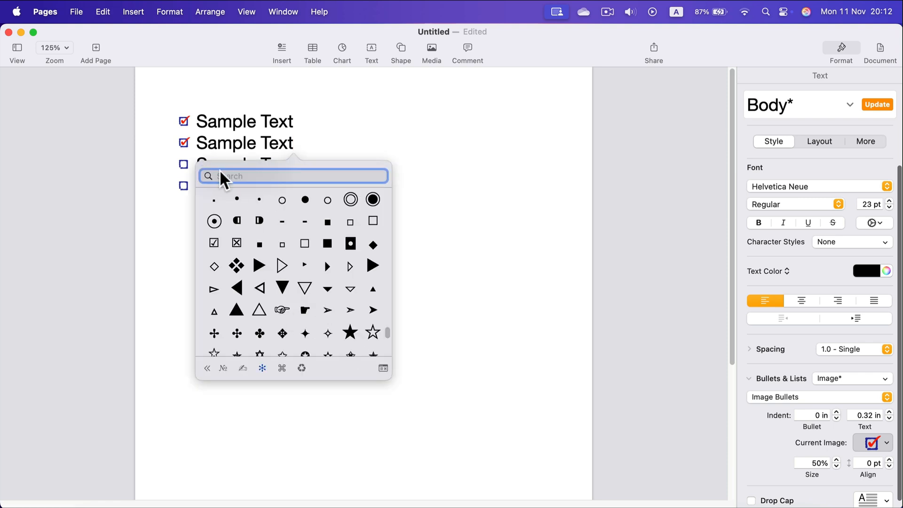
mouse_move(355, 141)
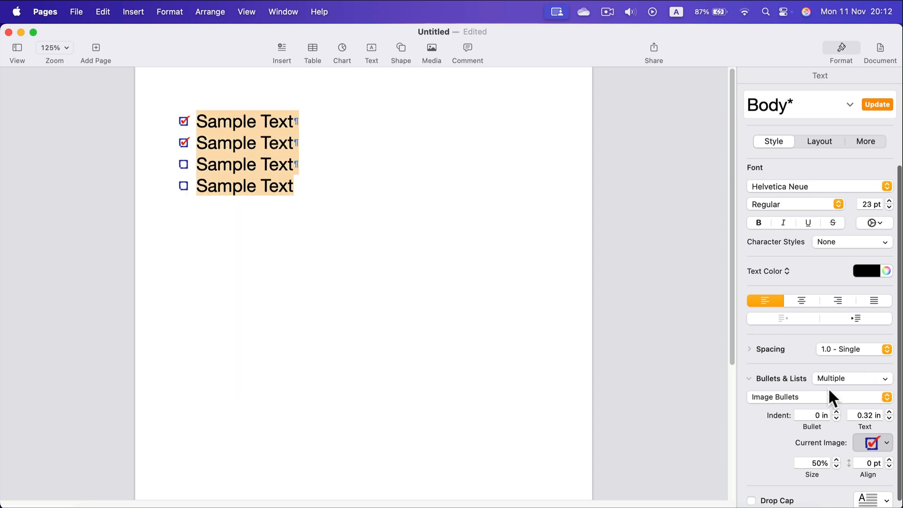
mouse_move(842, 390)
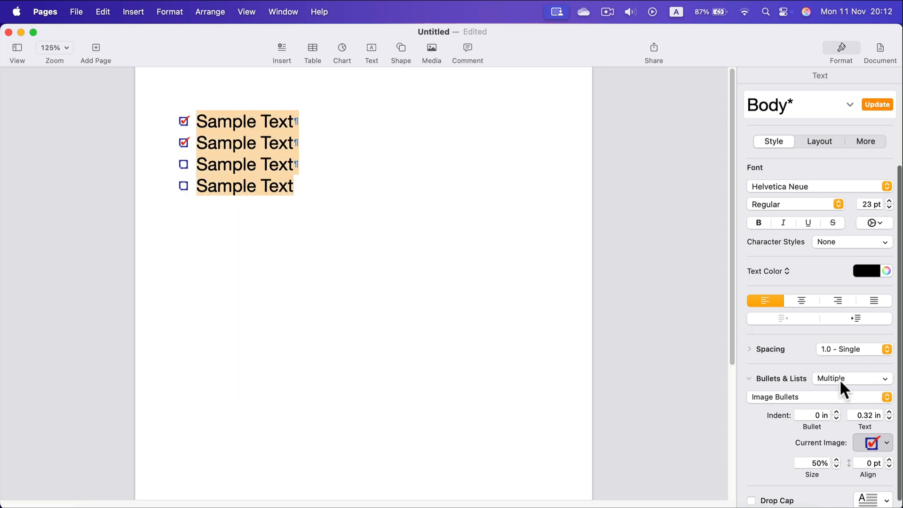
mouse_move(864, 446)
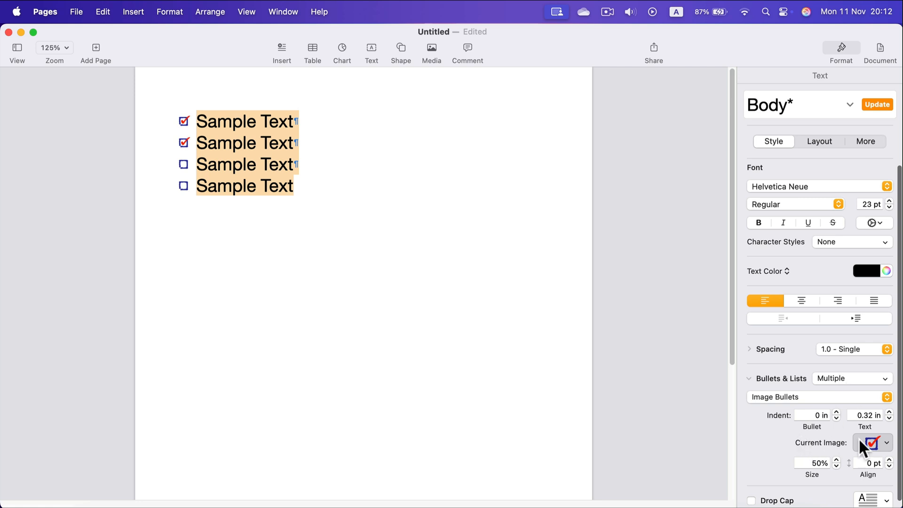
Open the Current Image bullet gallery and scroll through the image bullet options.
click(886, 442)
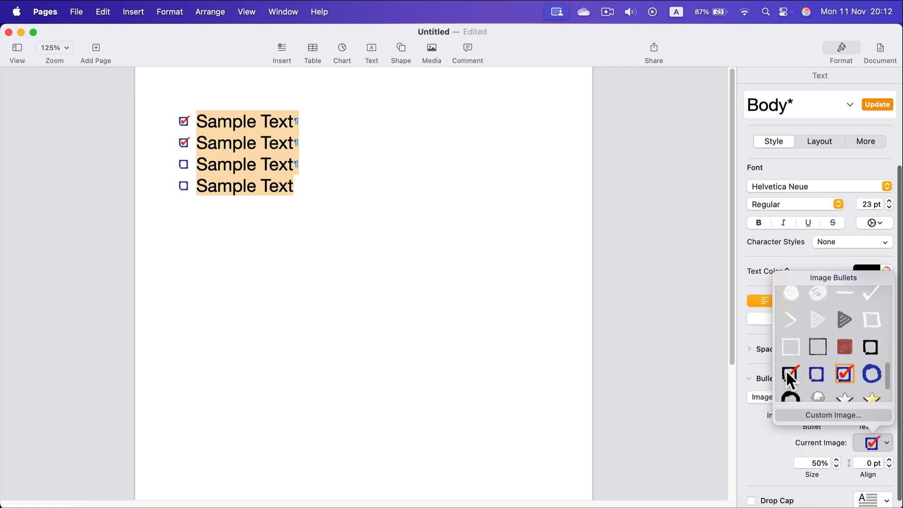
scroll(down, 3)
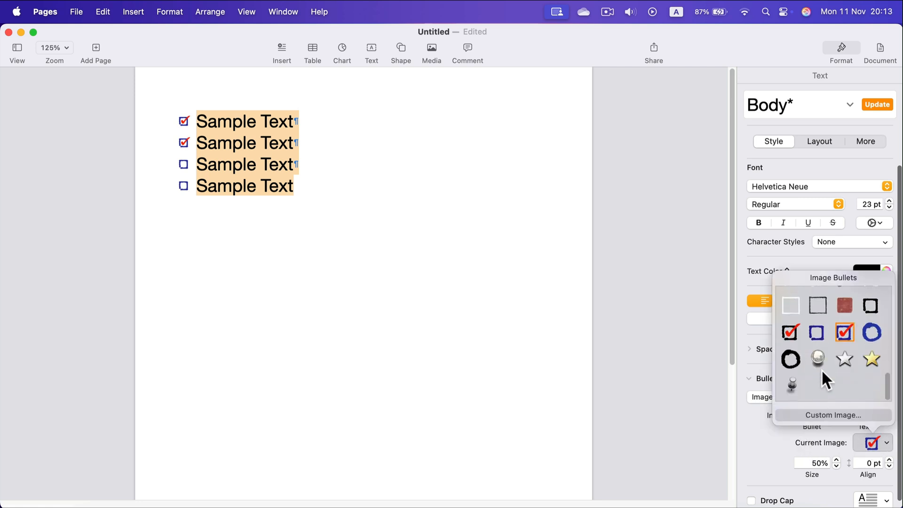
mouse_move(832, 415)
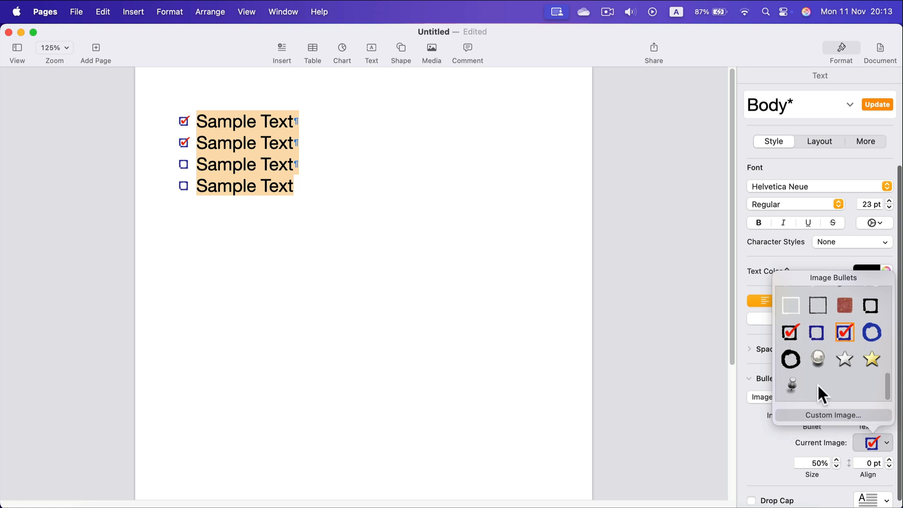
mouse_move(841, 386)
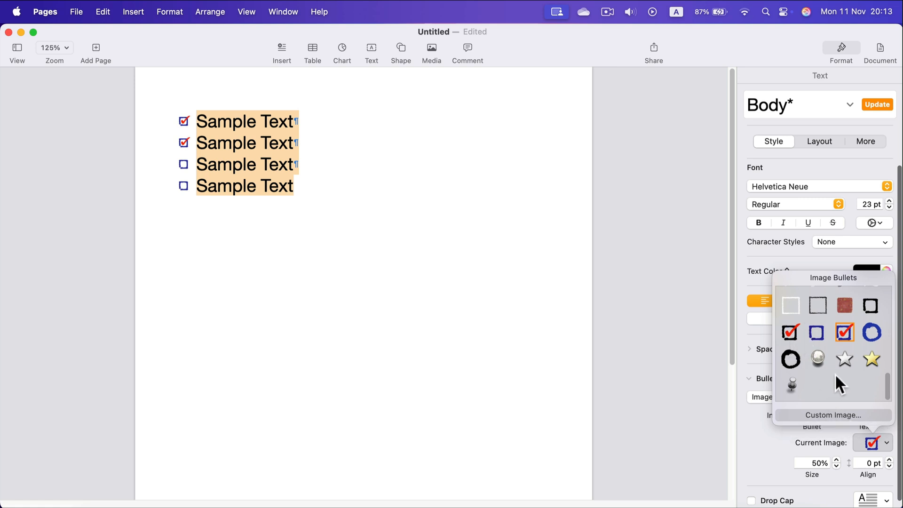
mouse_move(840, 390)
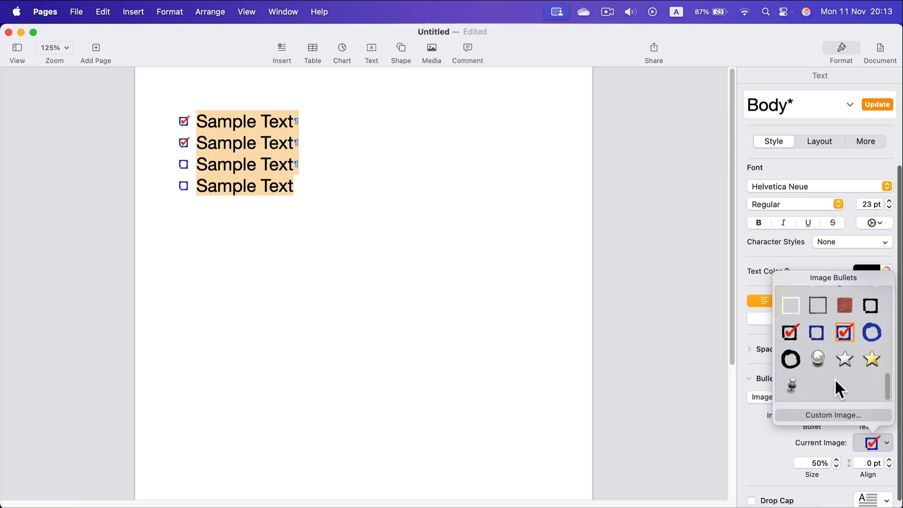